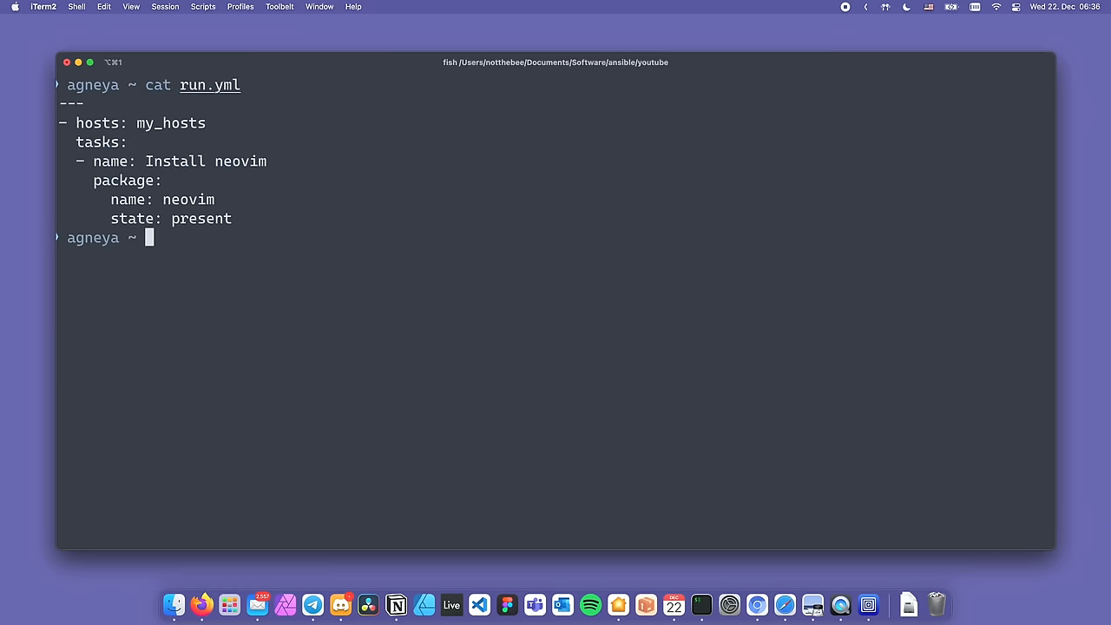
Run ansible-playbook run.yml -k, prompting for the connection password
type("ansible-playbook run.yml -k")
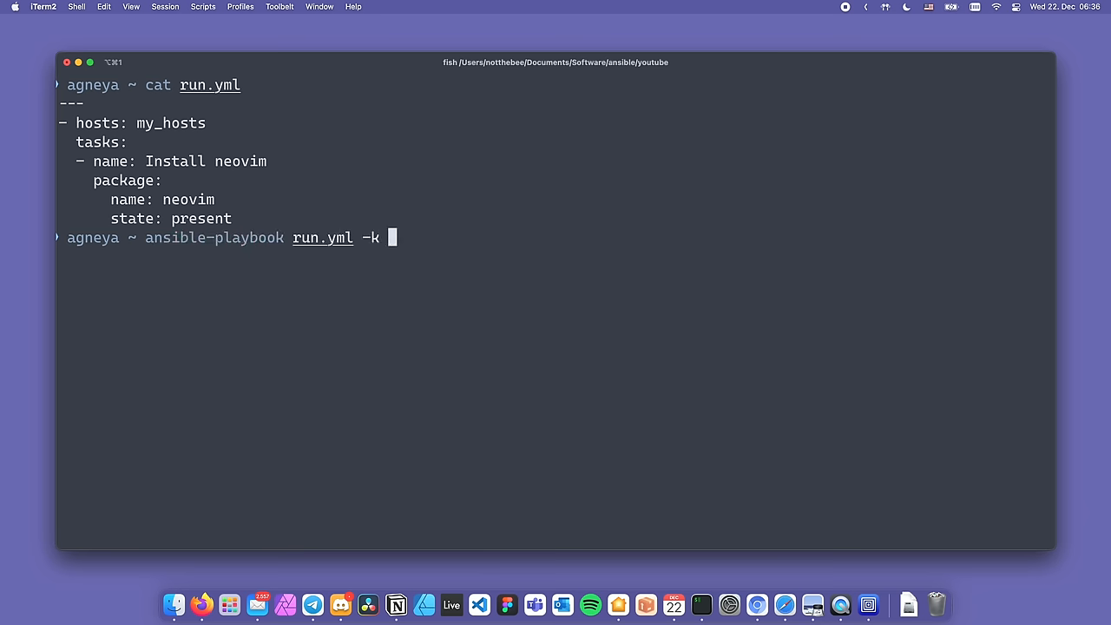
key("Enter")
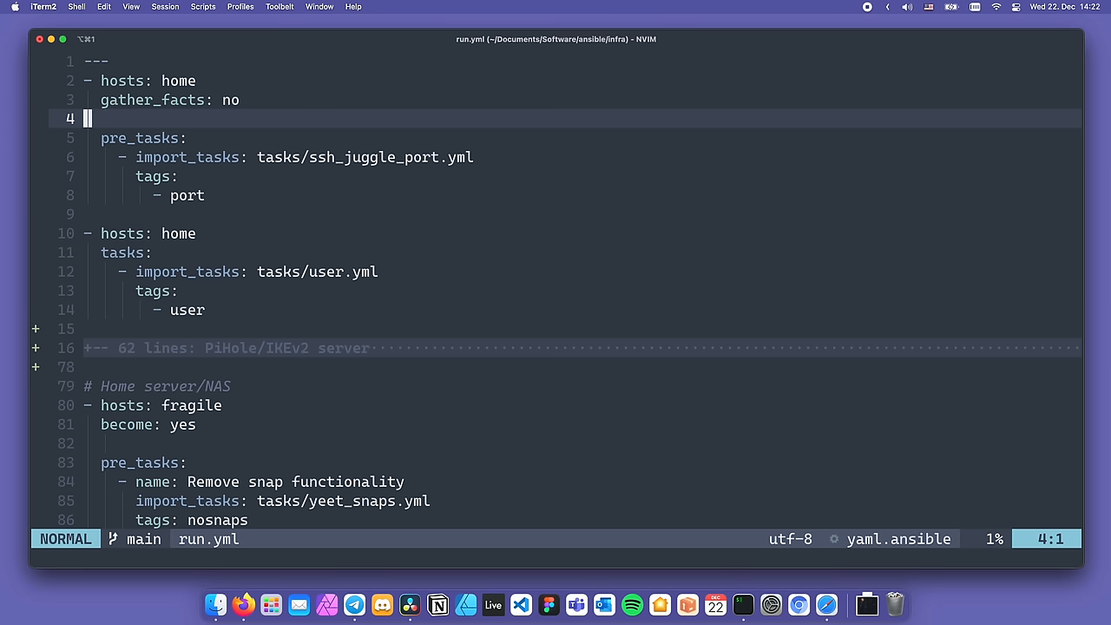
Open the imported ssh_juggle_port.yml task file, then return to run.yml
key("j")
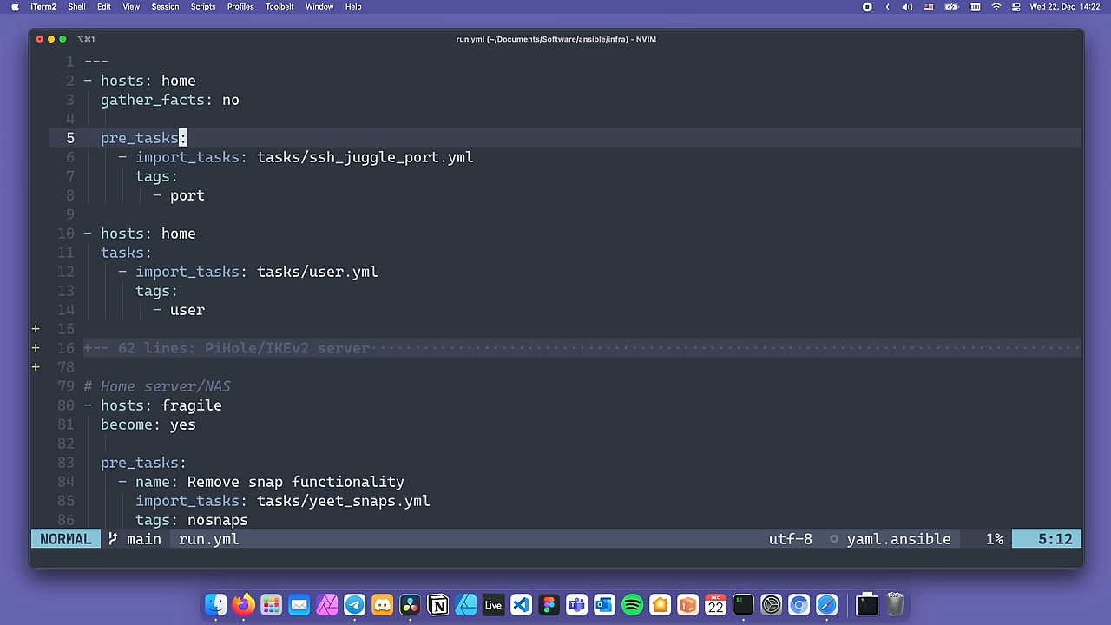
key("V")
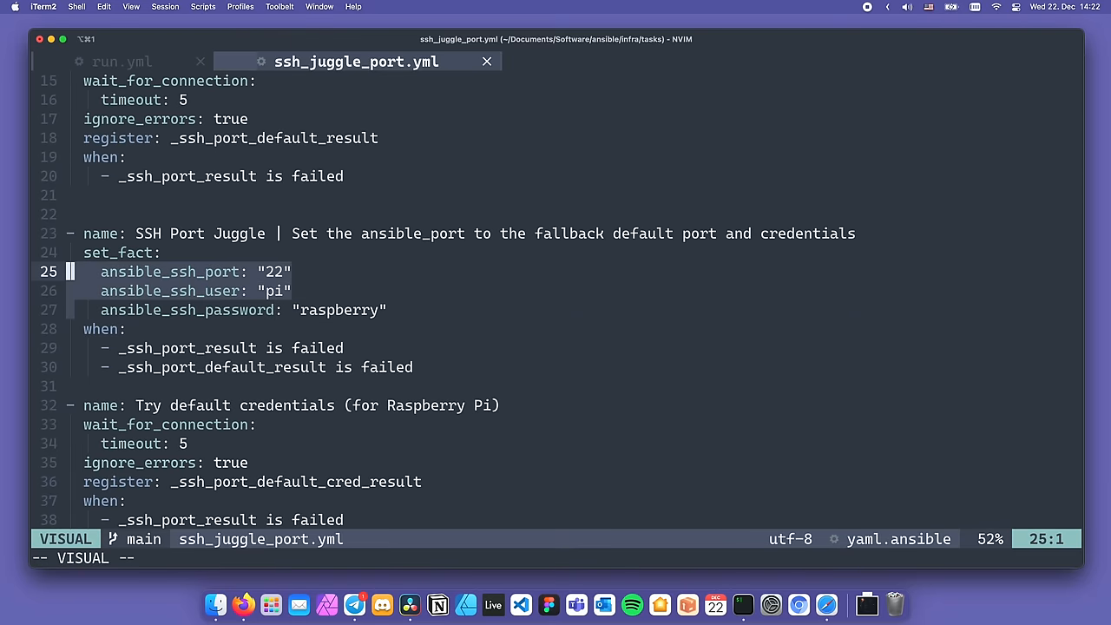
left_click(122, 62)
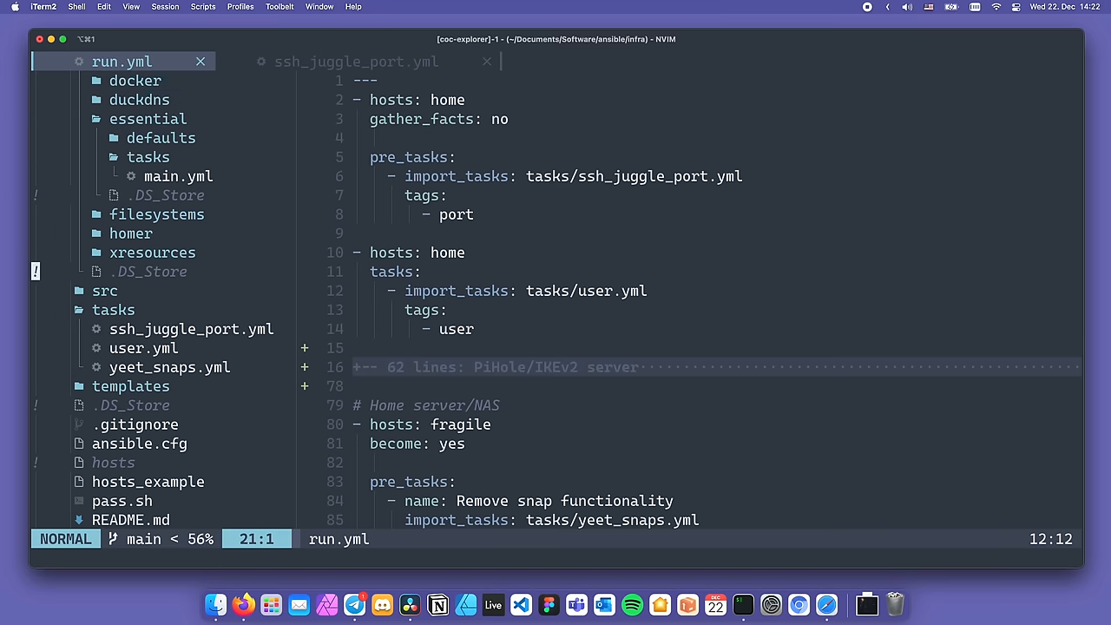
Open and scroll through the user.yml task file, then go back to run.yml
left_click(144, 348)
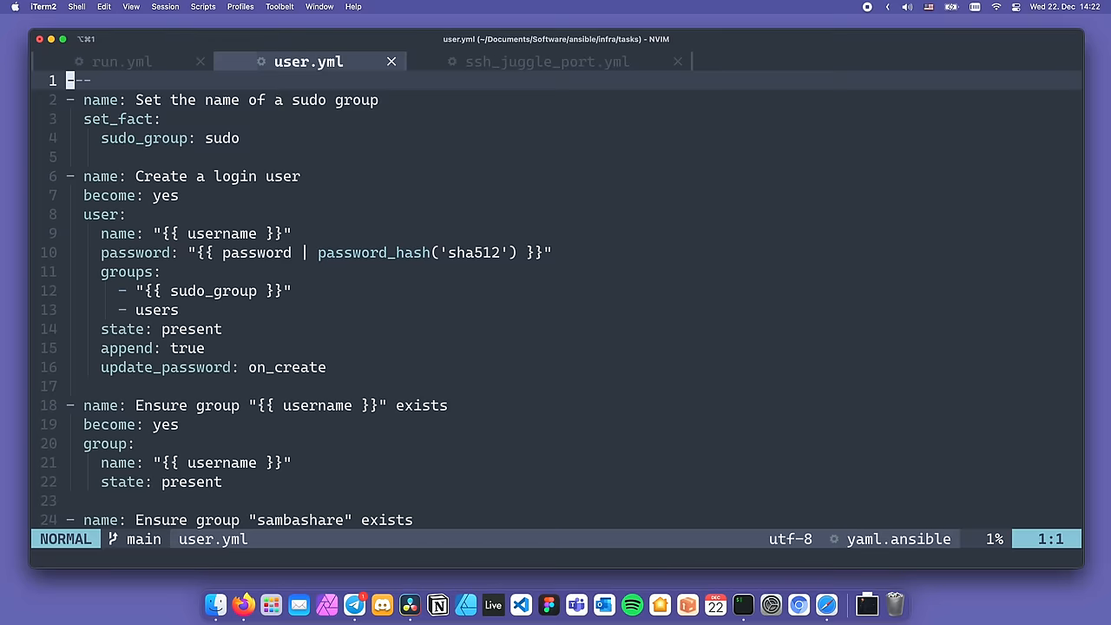
scroll("down", 3)
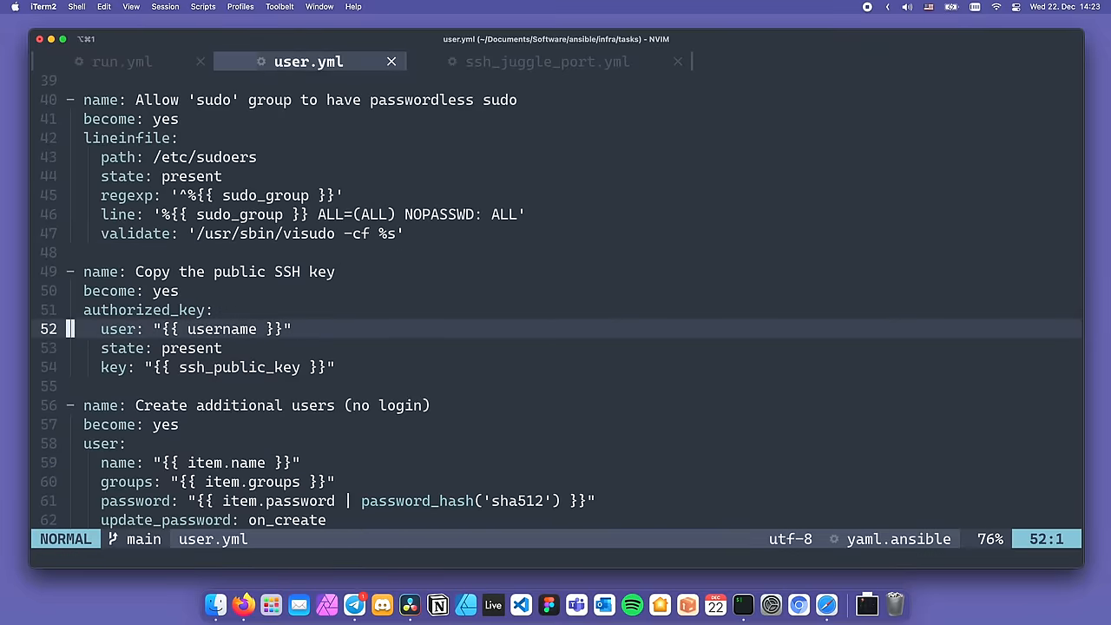
left_click(122, 61)
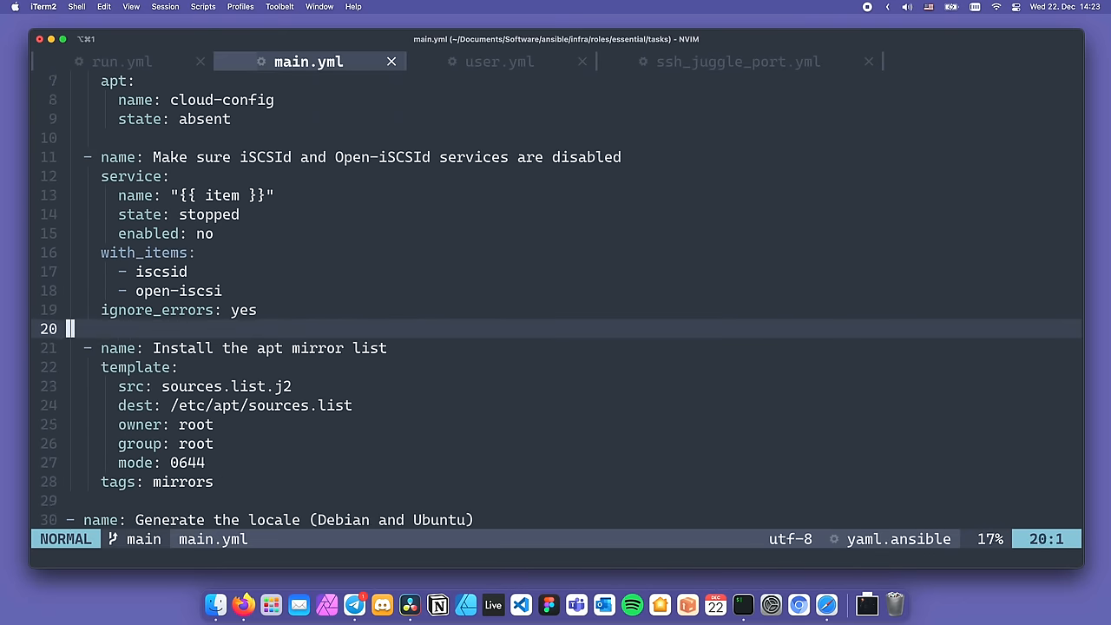
Scroll the essential role's main.yml, then expand the containers roles folder and browse its roles
scroll("down", 3)
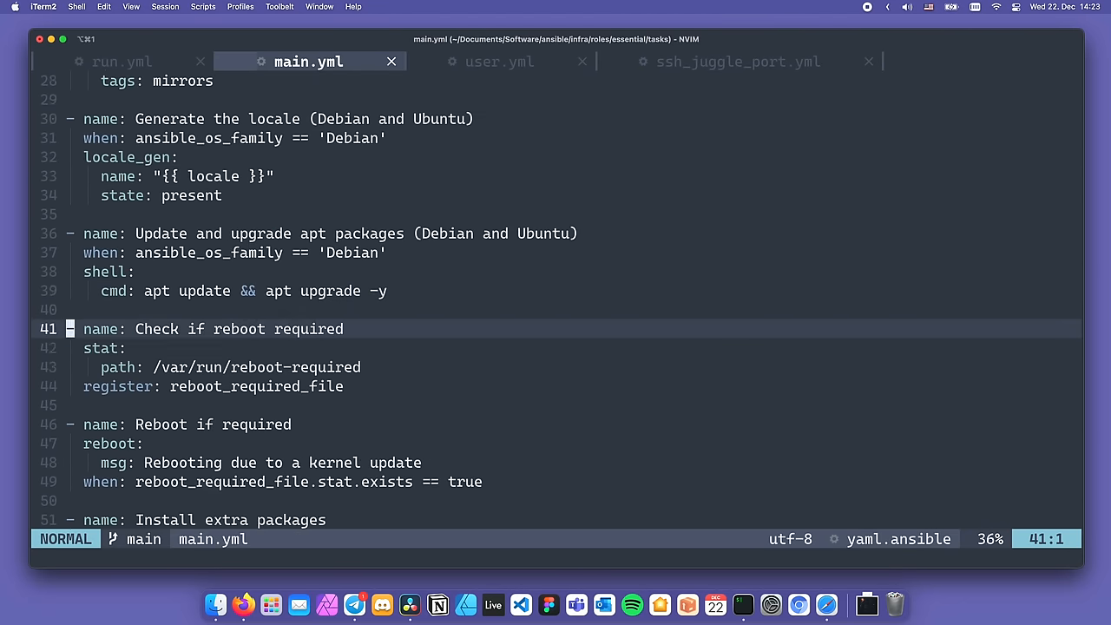
scroll("down", 3)
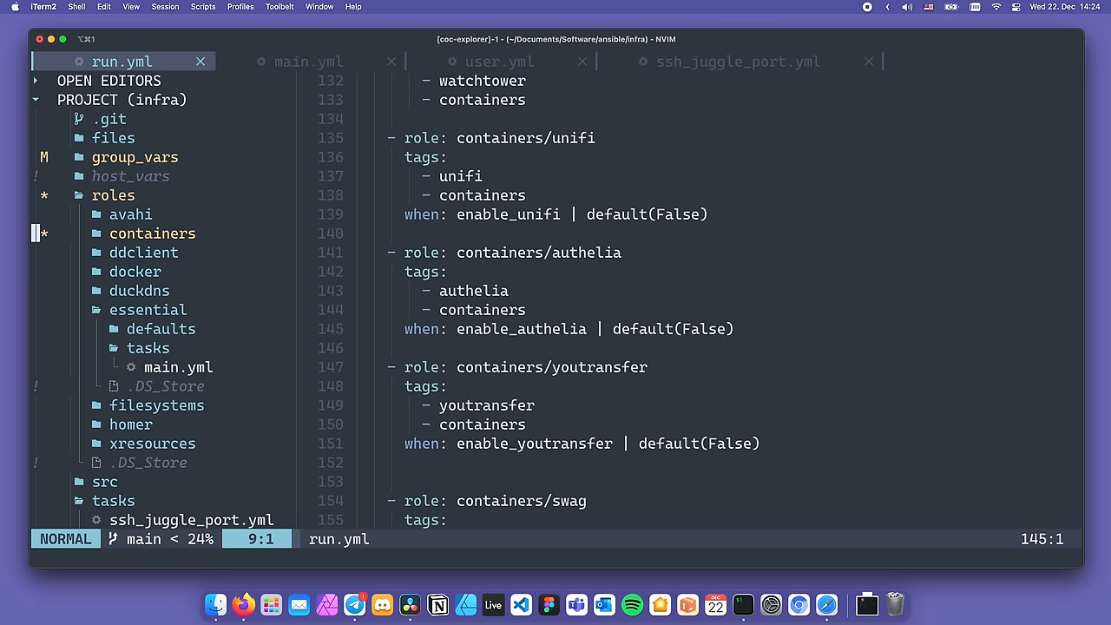
left_click(152, 233)
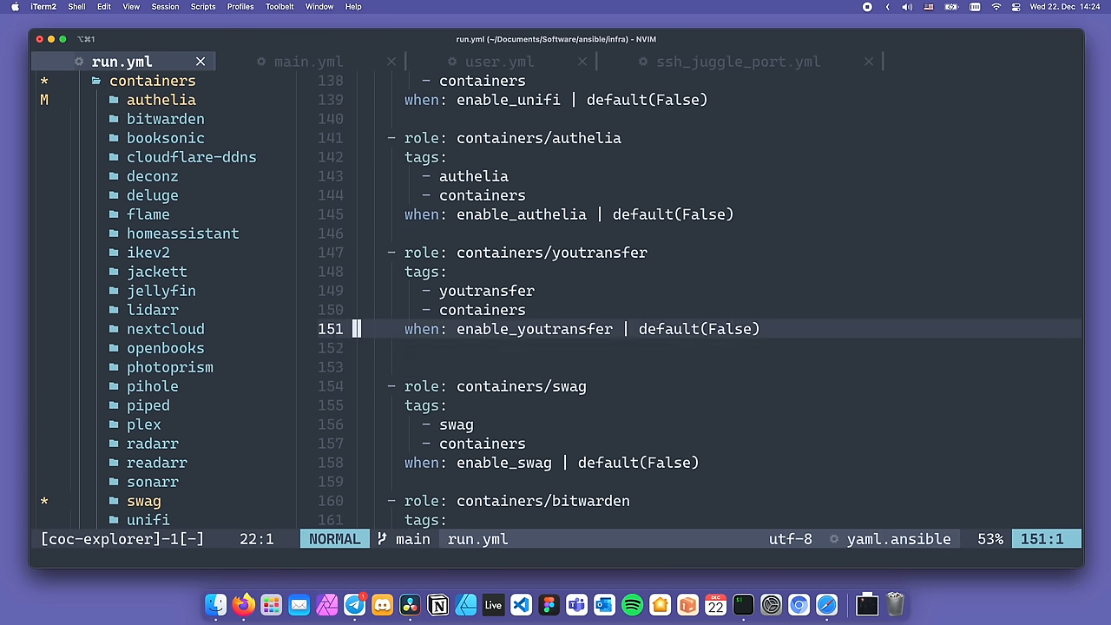
scroll("down", 3)
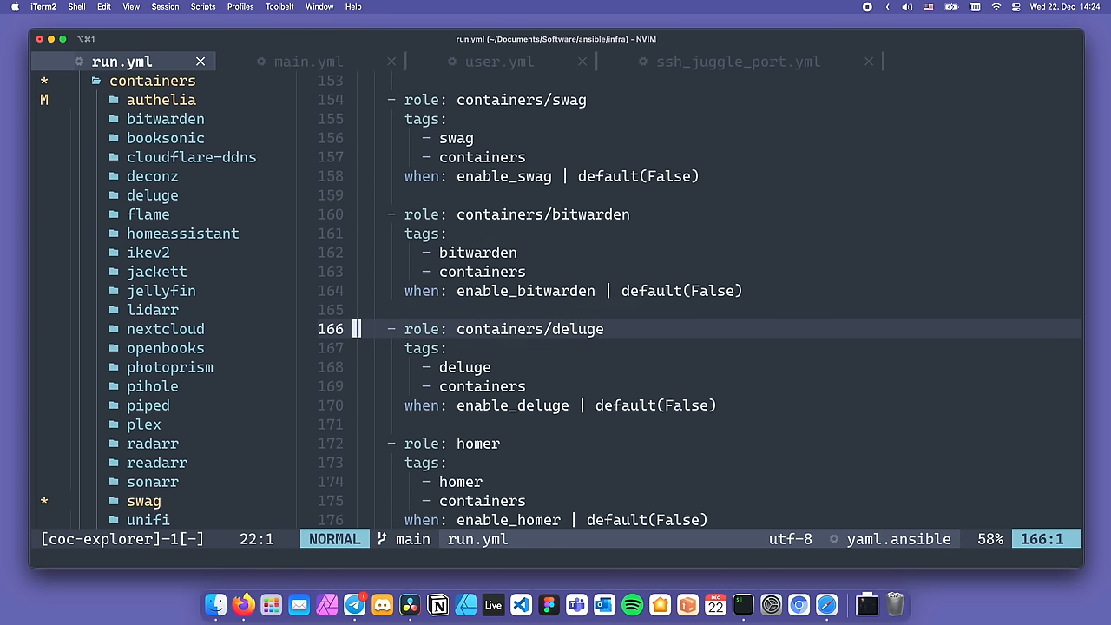
scroll("down", 3)
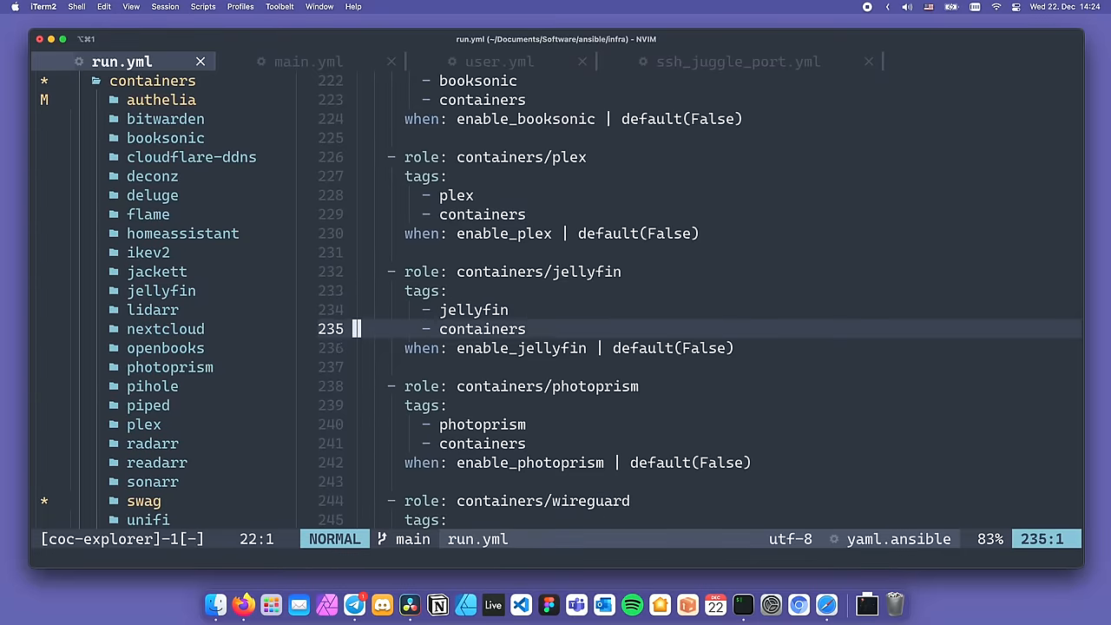
scroll("down", 3)
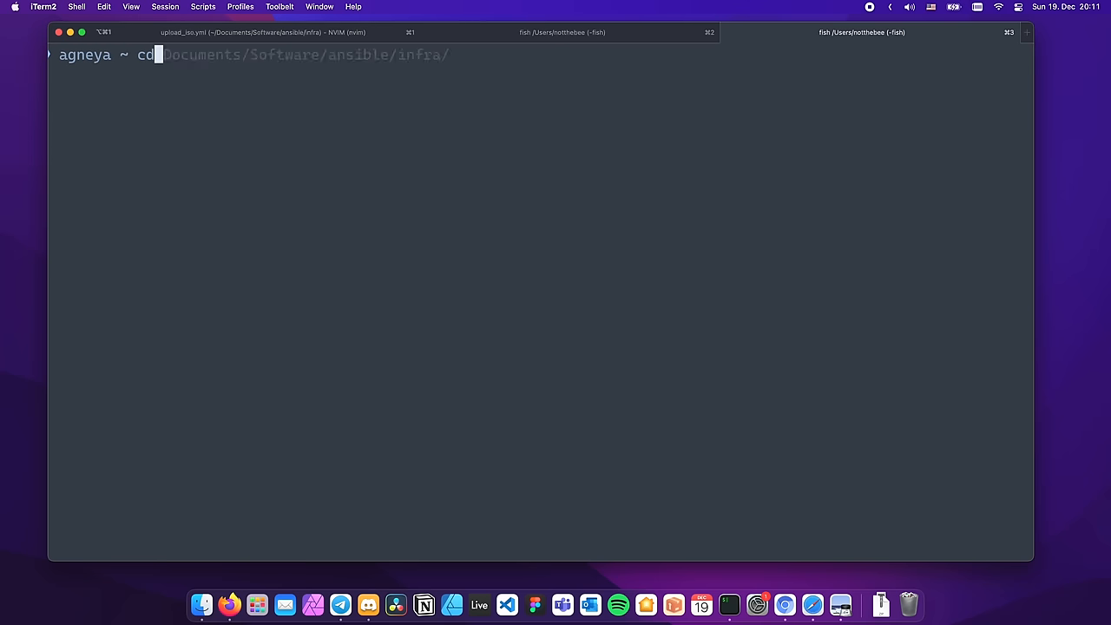
Go to ansible-role-cloud-init and scroll through its templates/user-data.j2 autoinstall template
type("Documents/Software/ansible/ansible-role-cloud-init/")
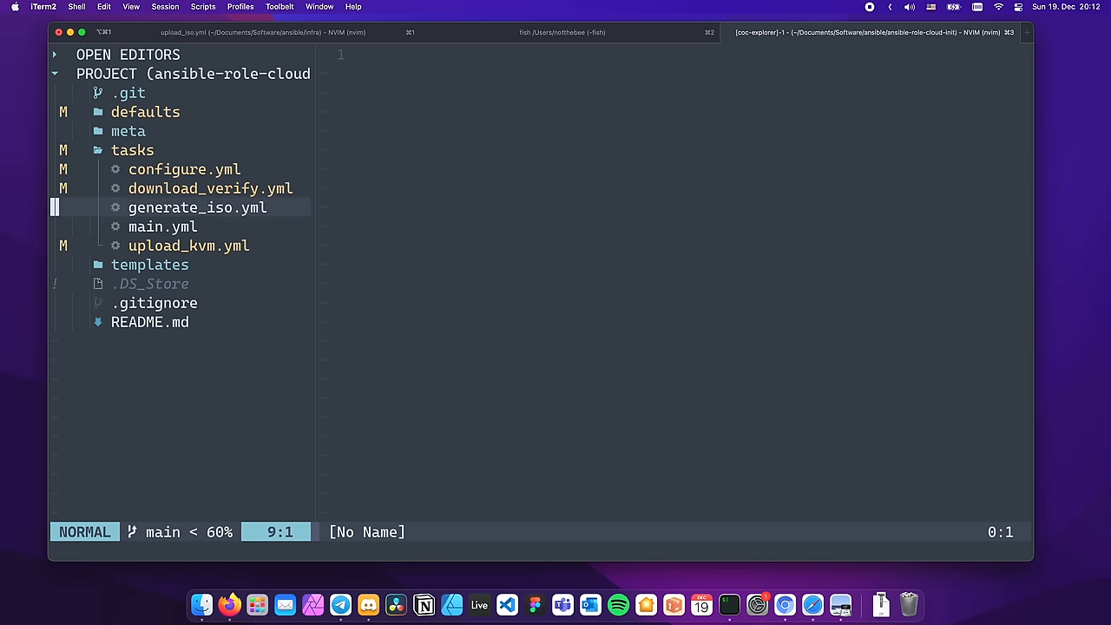
left_click(189, 245)
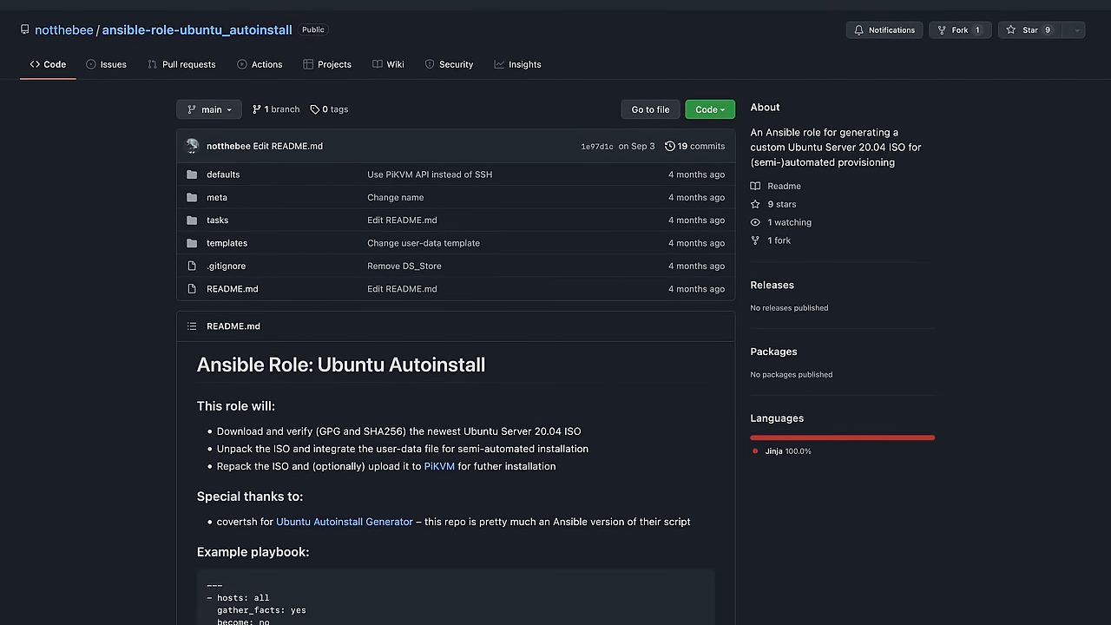
scroll("down", 3)
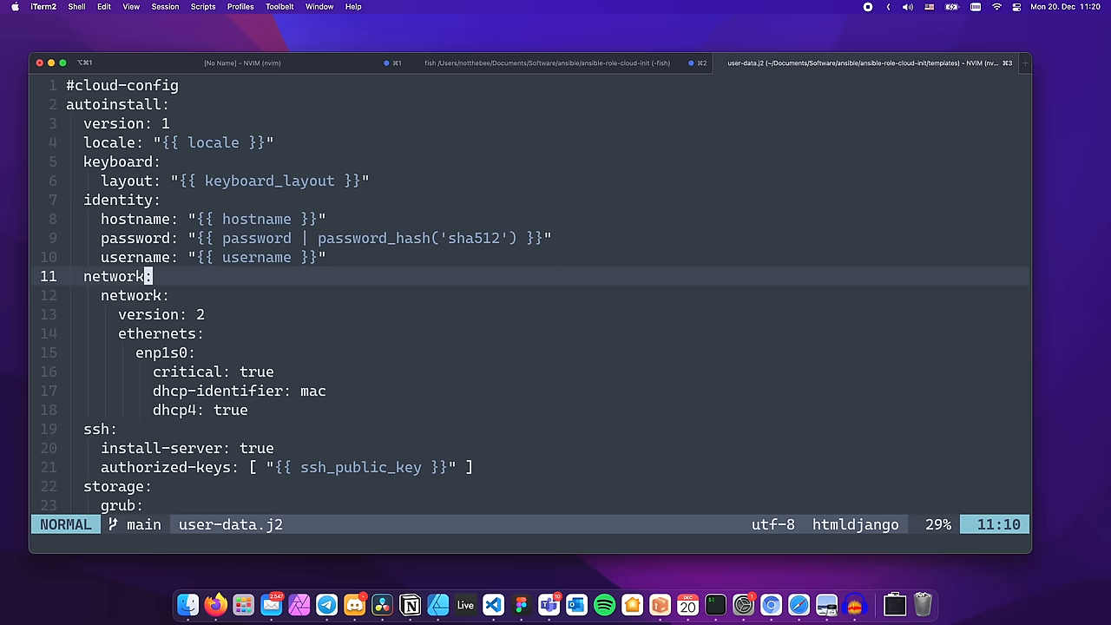
scroll("down", 3)
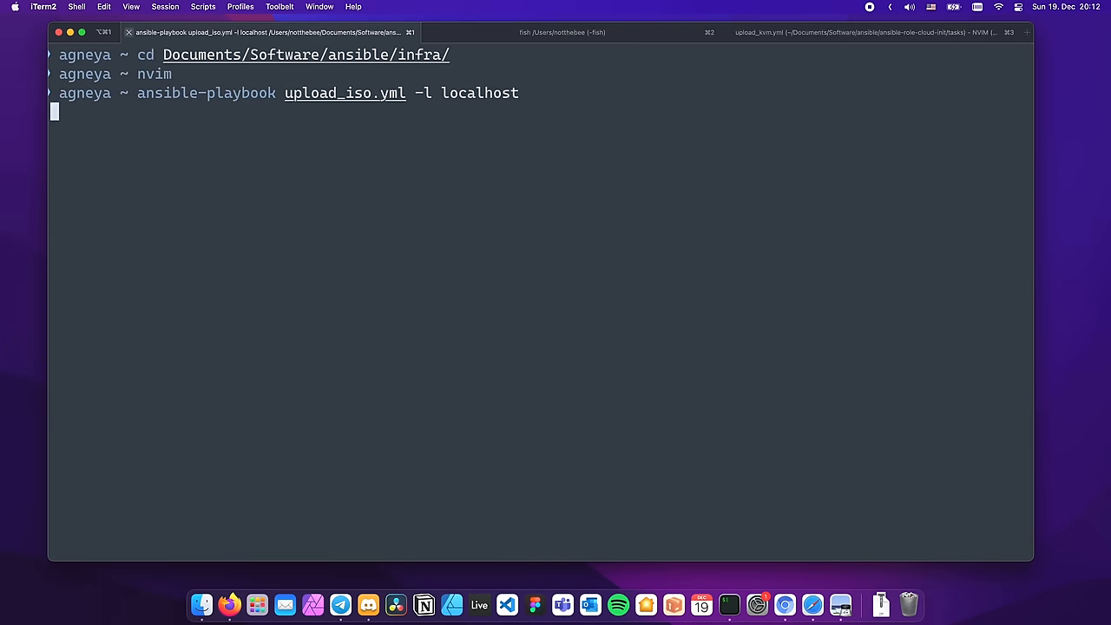
Run upload_iso.yml on localhost to download, verify and extract the Ubuntu Server ISO
key("Return")
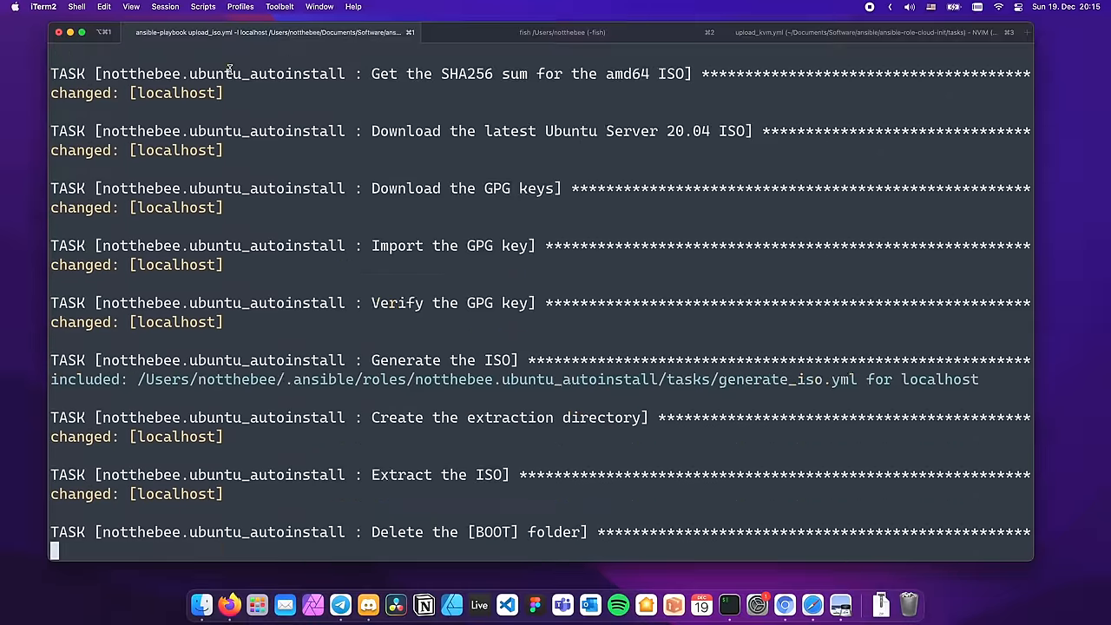
left_click(229, 605)
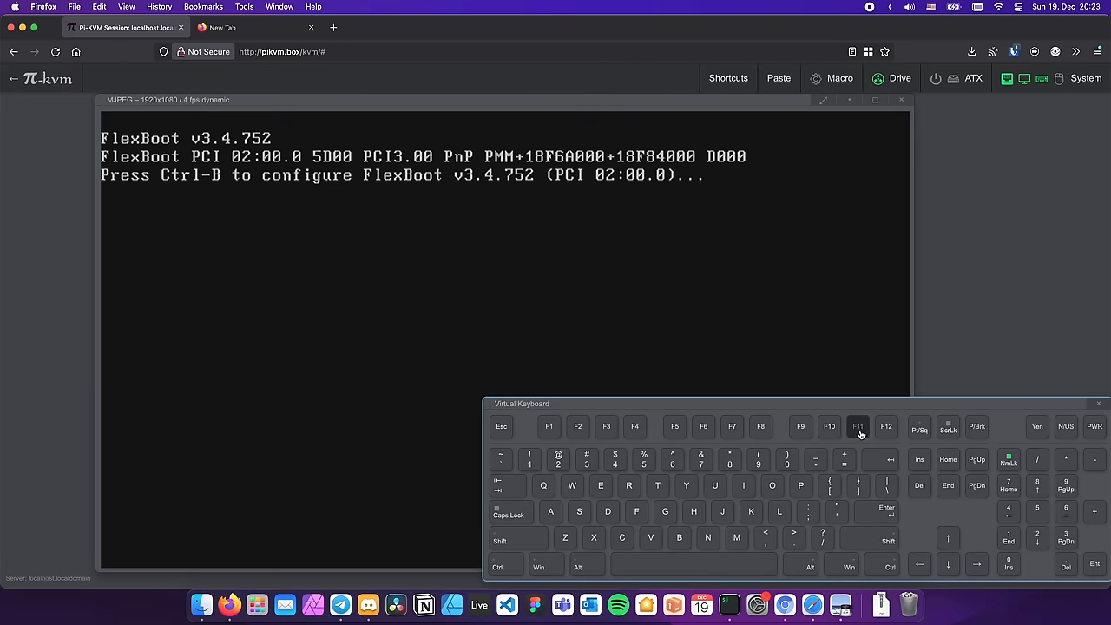
Boot the server from USB: Linux File-CD Gadget via the F11 boot menu
left_click(858, 426)
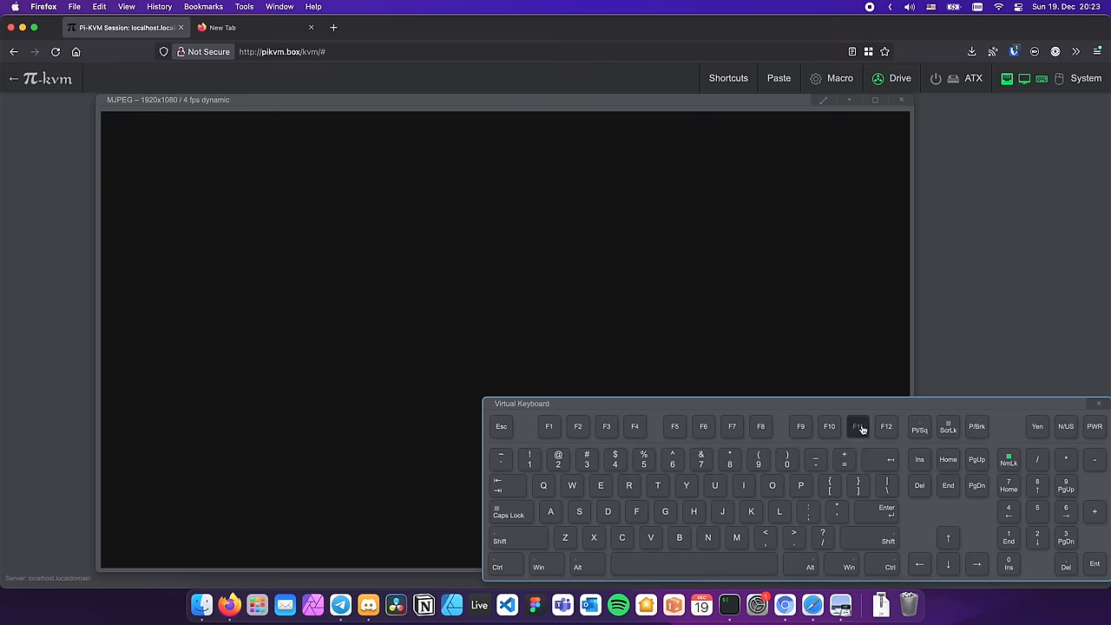
left_click(857, 426)
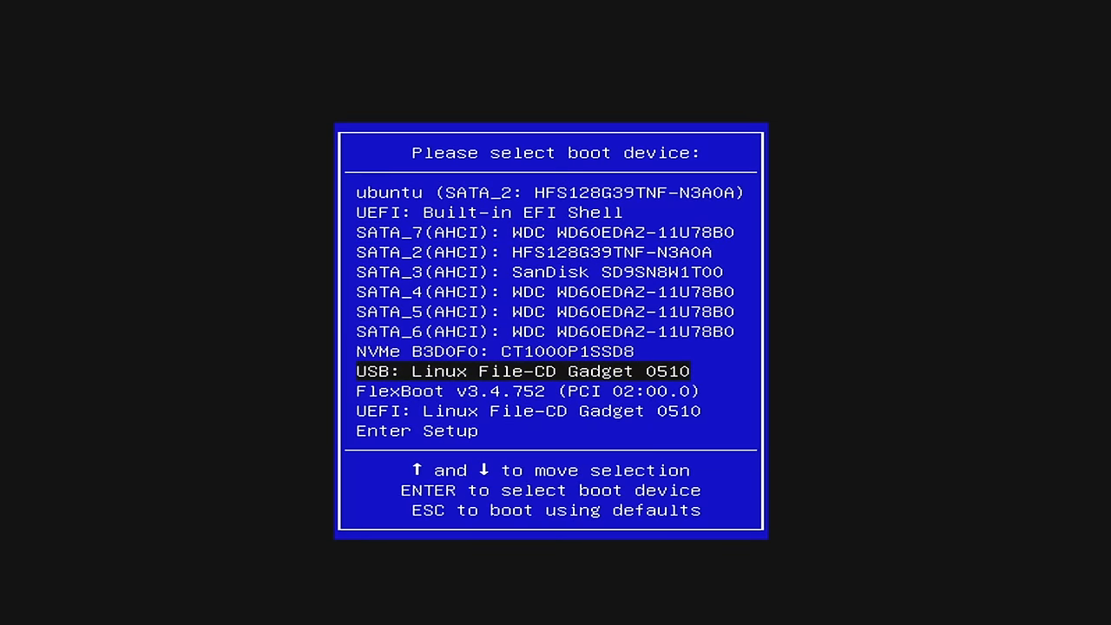
key("Enter")
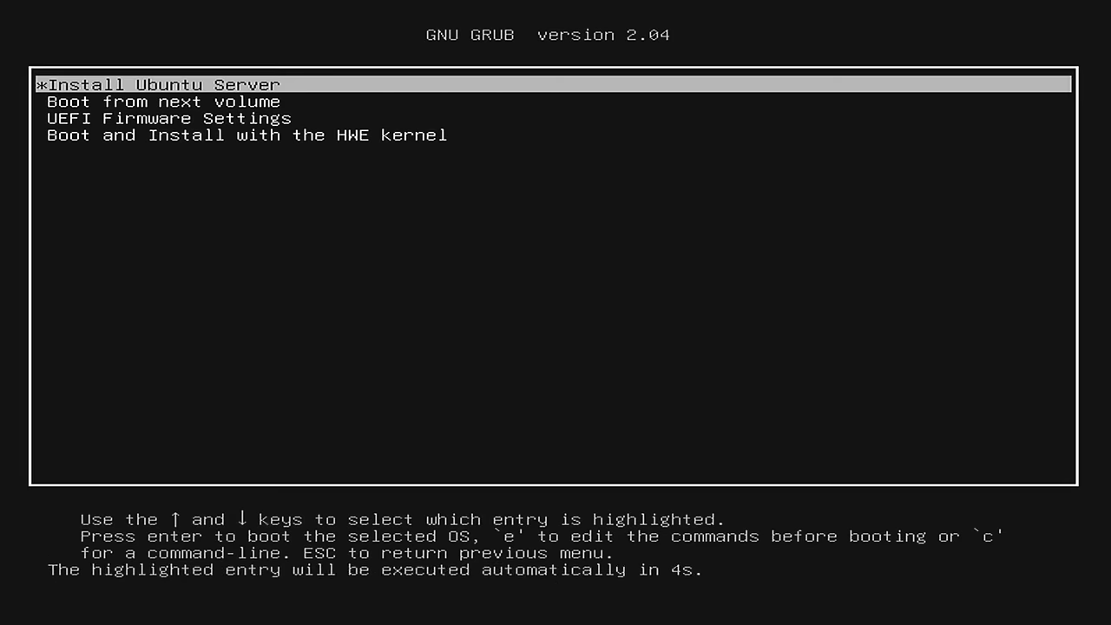
Start the Ubuntu Server autoinstall, then run ansible-playbook run.yml -l fragile -K
key("Return")
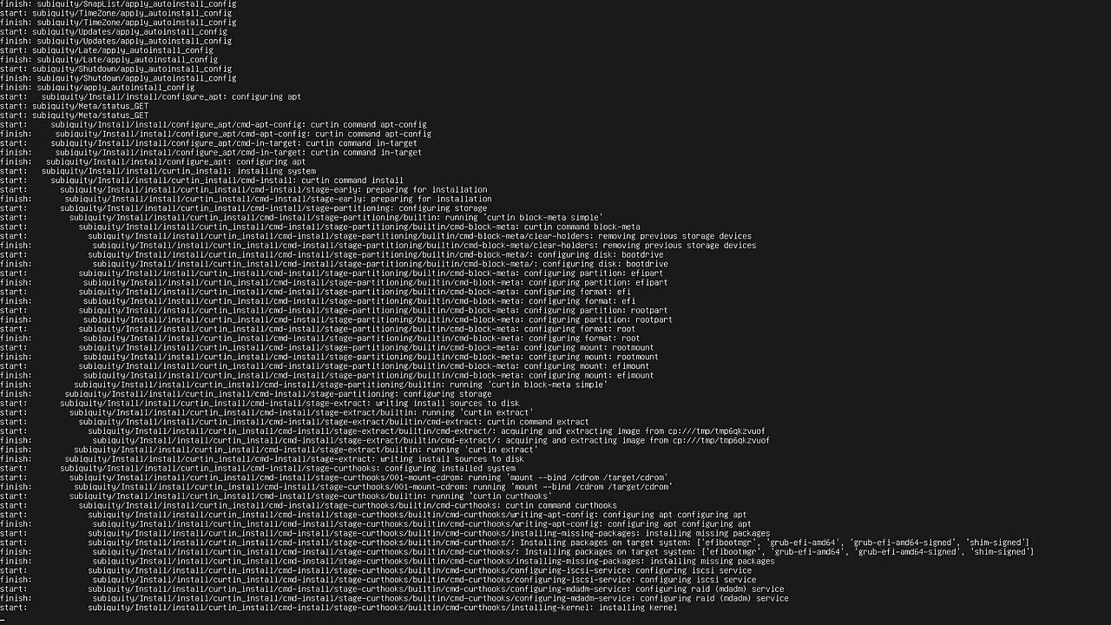
scroll("down", 3)
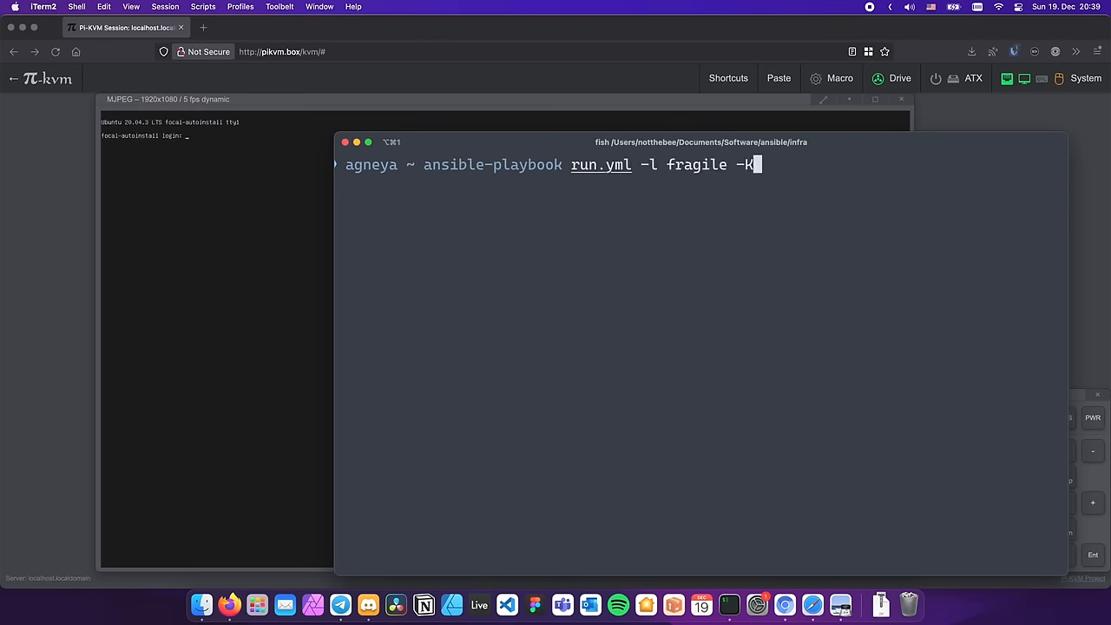
key("enter")
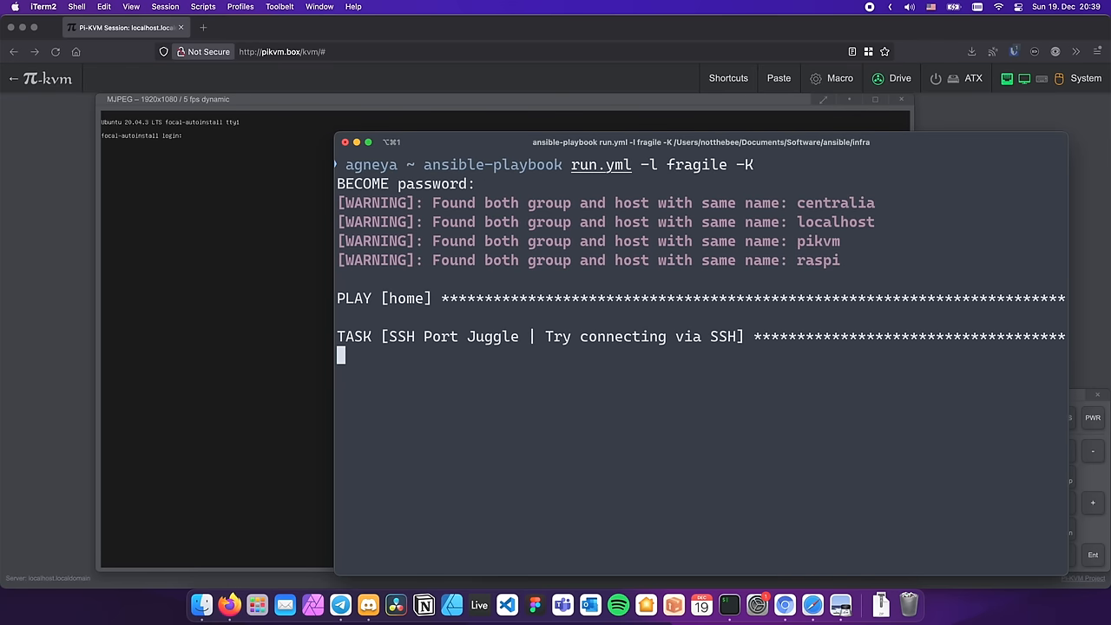